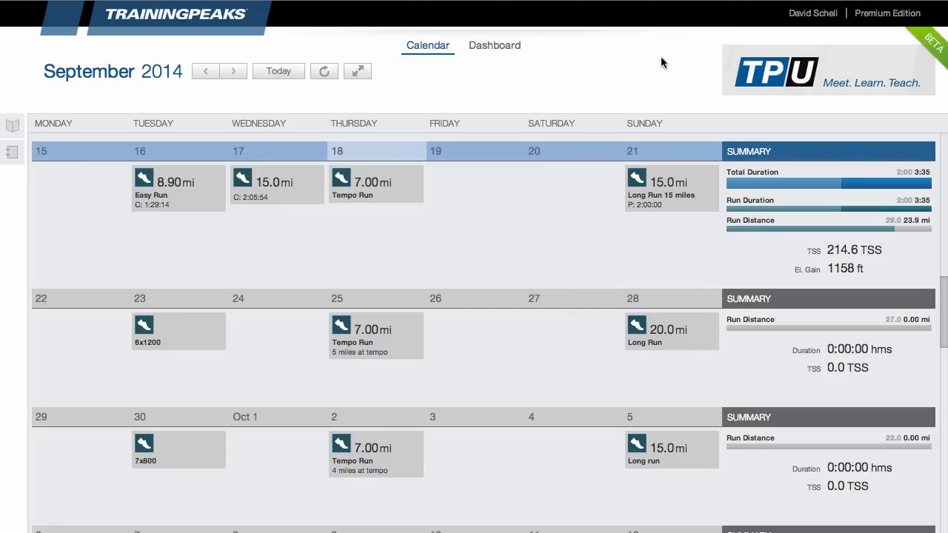
{"action": "mouse_move", "coordinate": [693, 39]}
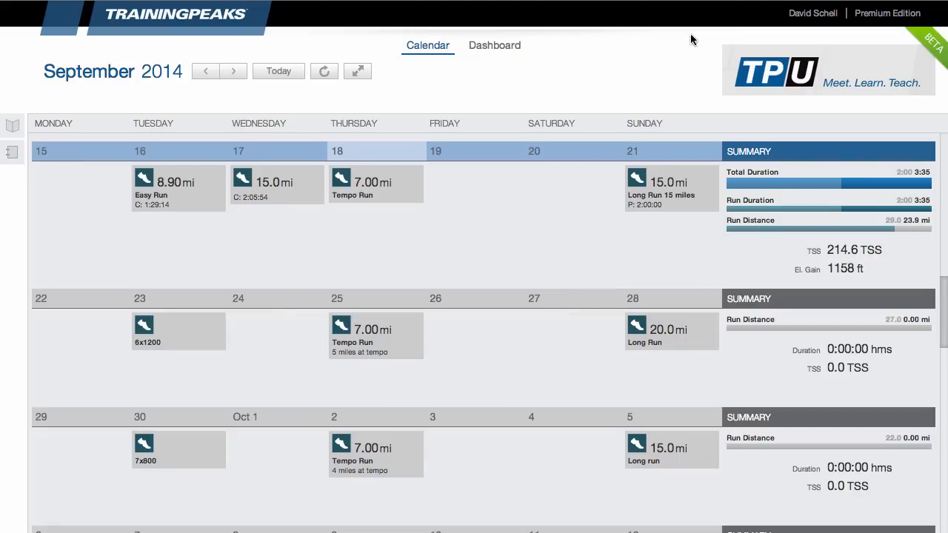
{"action": "mouse_move", "coordinate": [690, 50]}
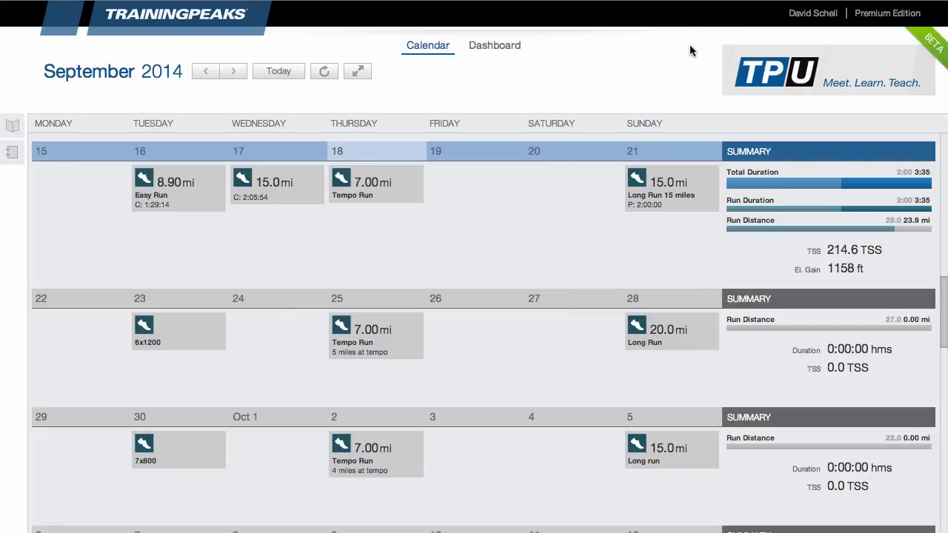
{"action": "mouse_move", "coordinate": [806, 26]}
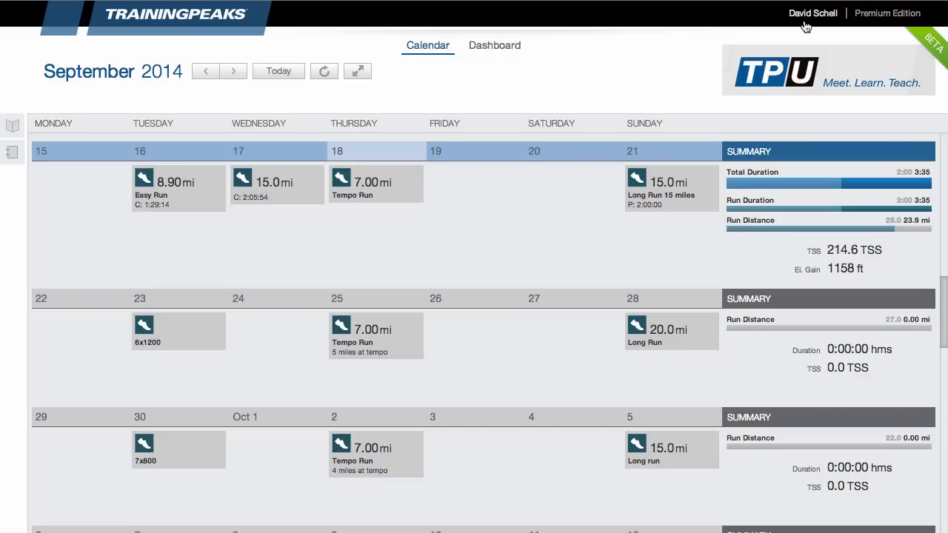
Open Account Settings from the account menu at the top right
{"action": "left_click", "coordinate": [812, 12]}
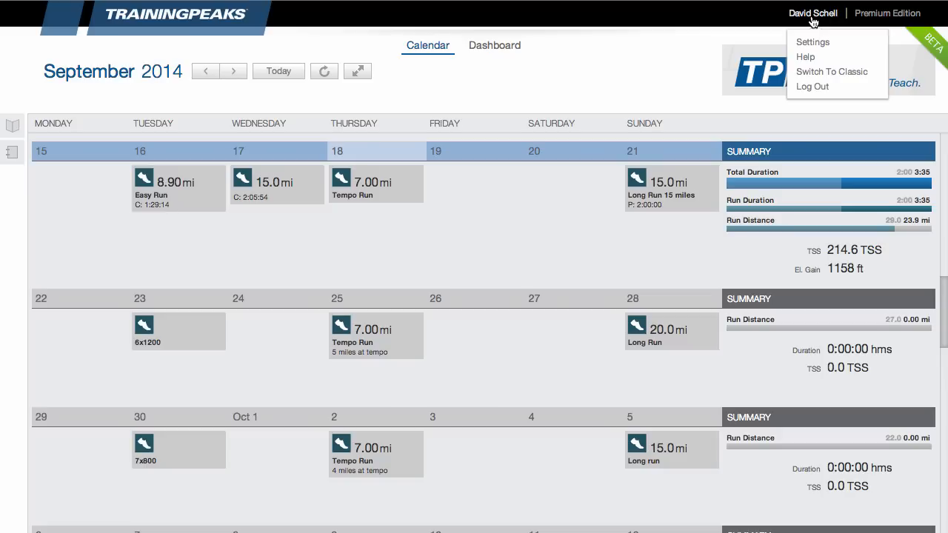
{"action": "left_click", "coordinate": [814, 41]}
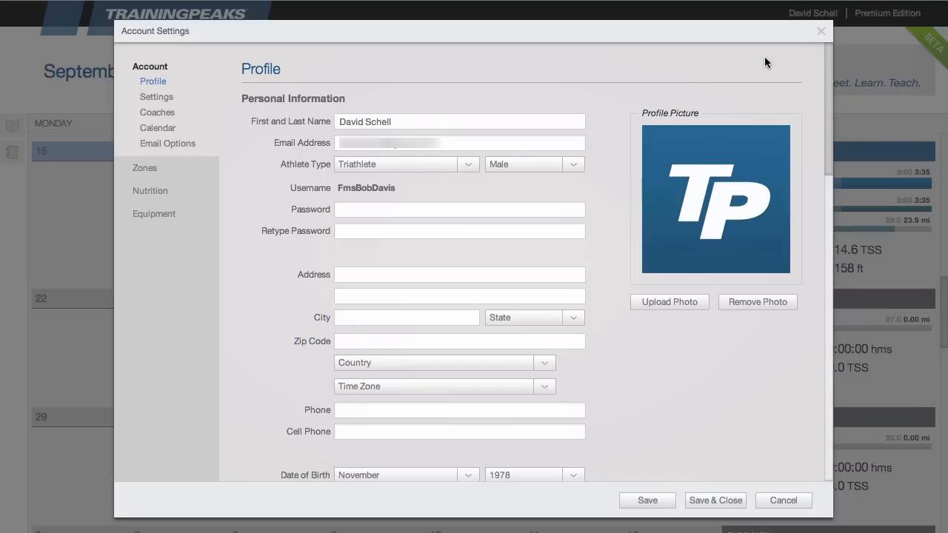
{"action": "mouse_move", "coordinate": [695, 79]}
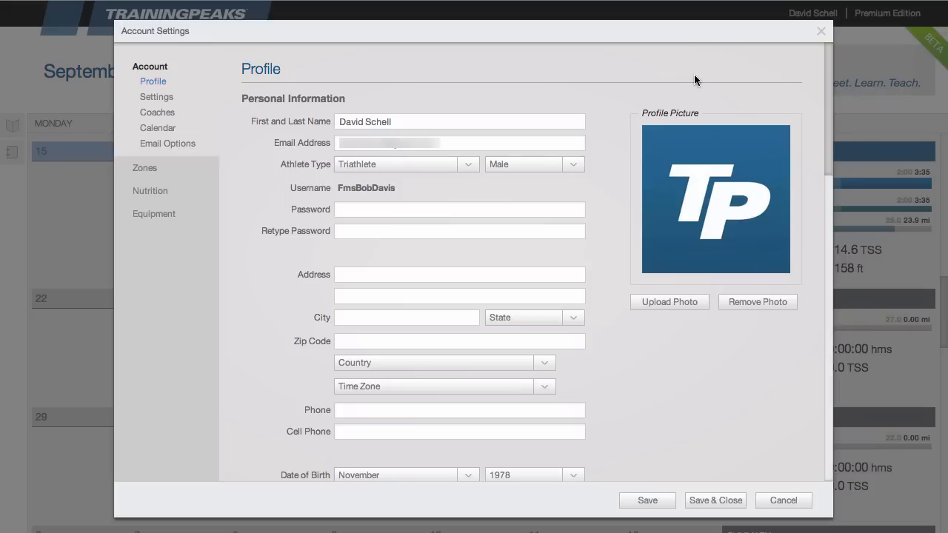
{"action": "mouse_move", "coordinate": [633, 77]}
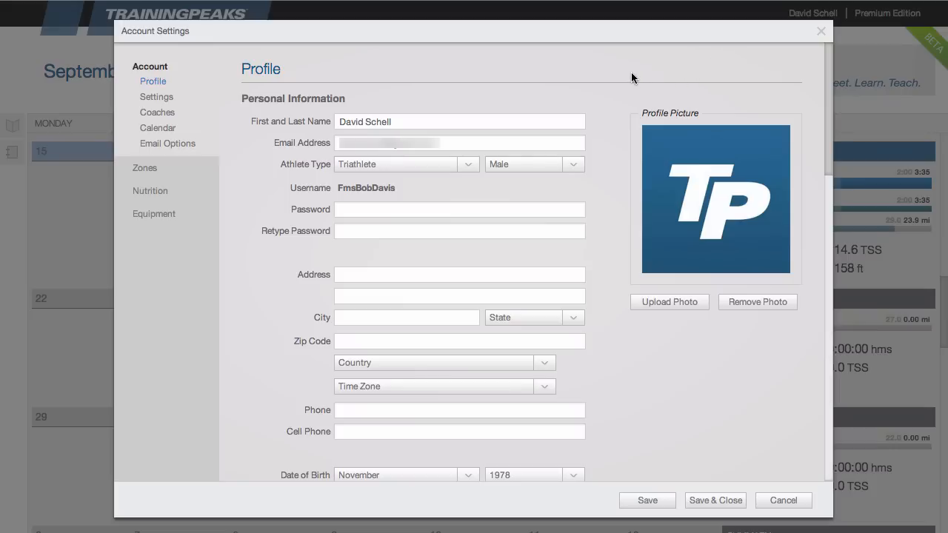
{"action": "mouse_move", "coordinate": [157, 96]}
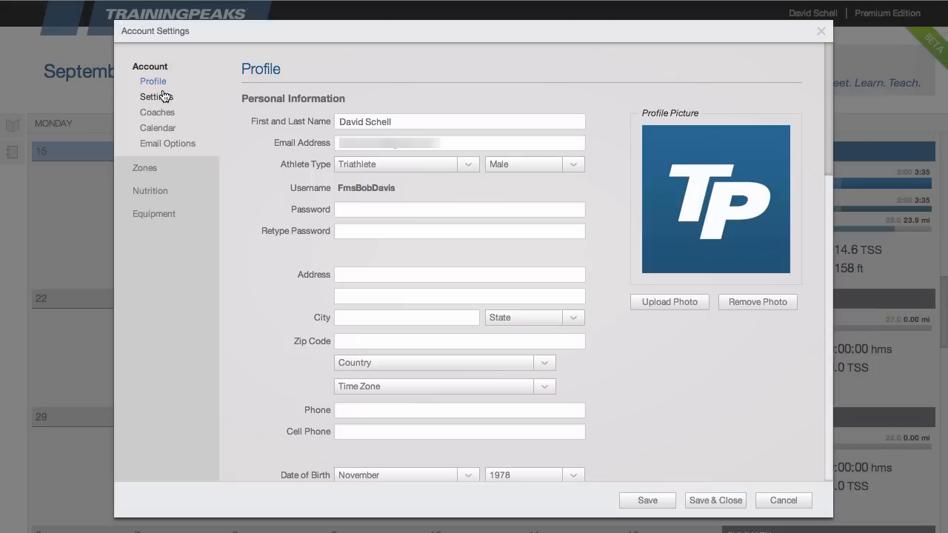
Show the general Settings section and keep English as the unit preference
{"action": "left_click", "coordinate": [155, 96]}
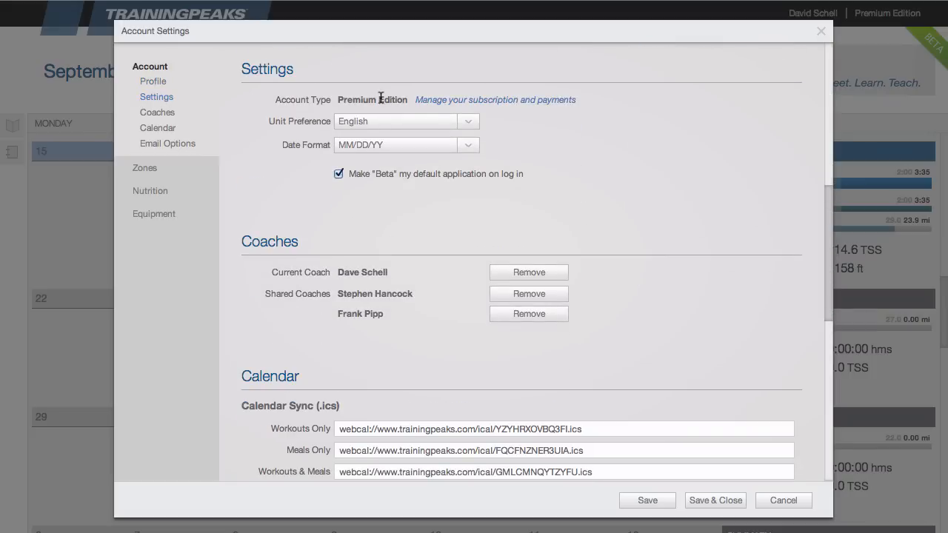
{"action": "mouse_move", "coordinate": [432, 103]}
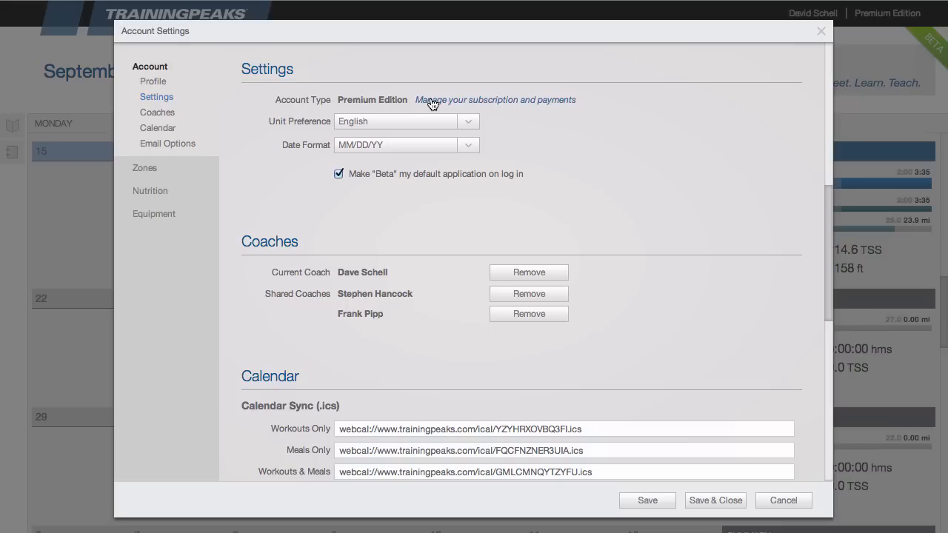
{"action": "mouse_move", "coordinate": [432, 115]}
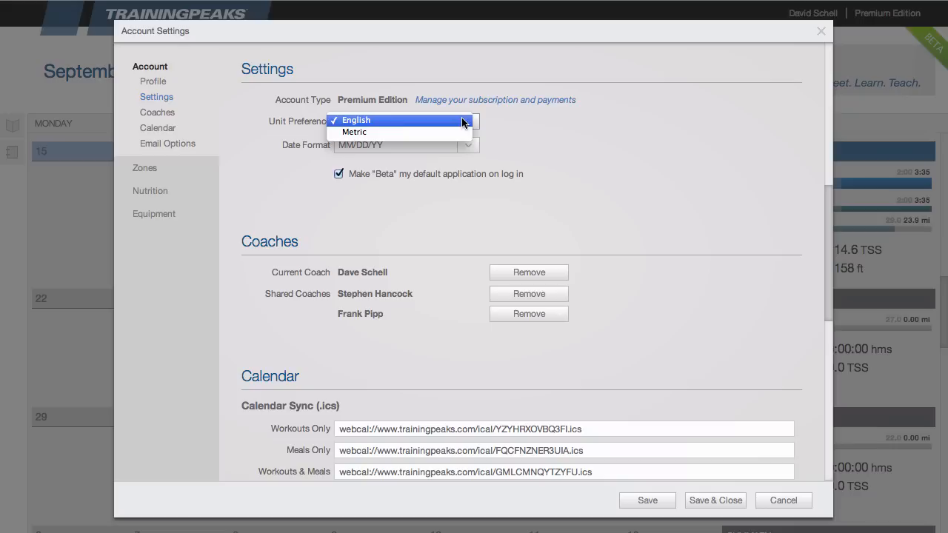
{"action": "left_click", "coordinate": [356, 120]}
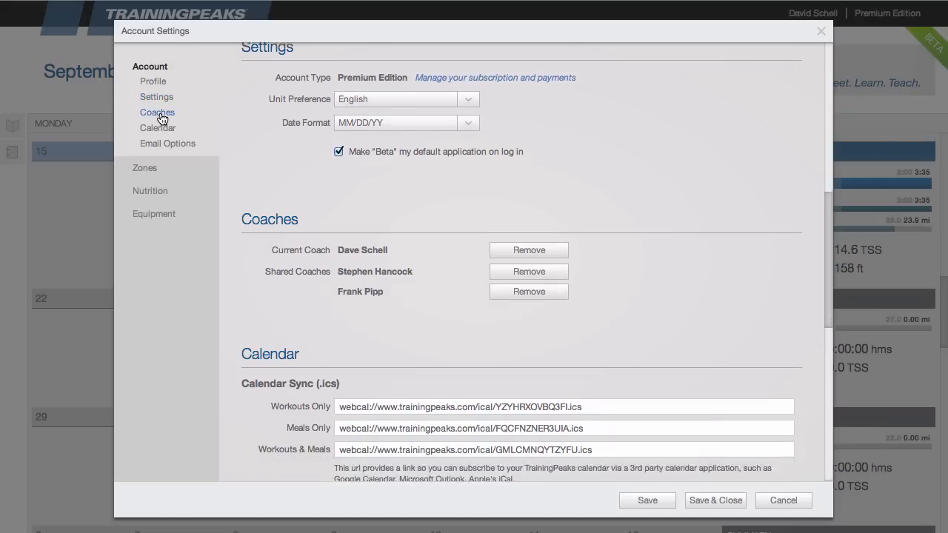
Move through Calendar sync to the Email Options notification settings
{"action": "scroll", "scroll_direction": "down", "scroll_amount": 3}
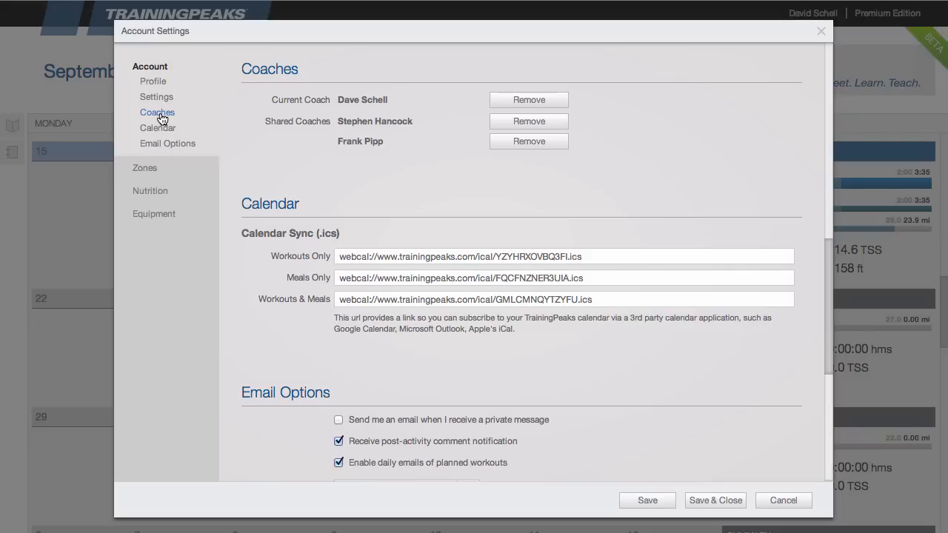
{"action": "mouse_move", "coordinate": [311, 121]}
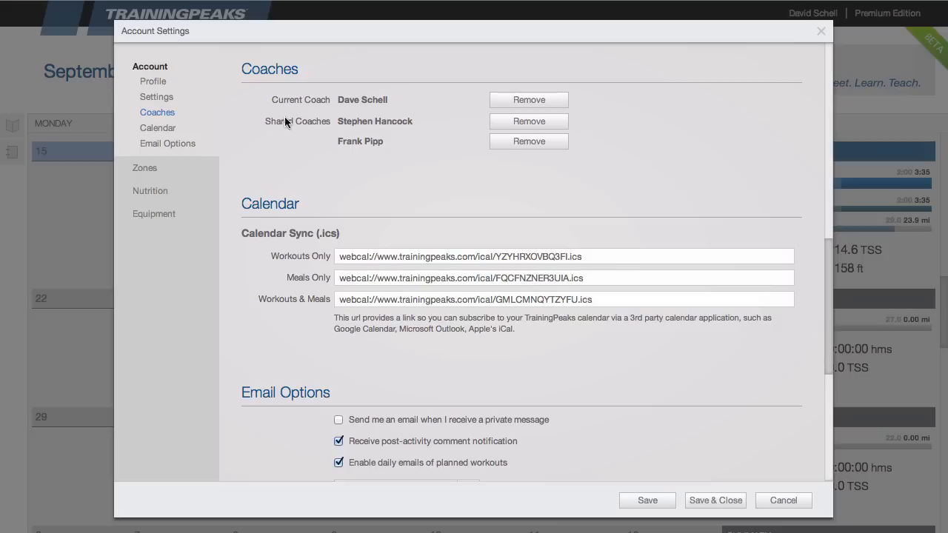
{"action": "left_click", "coordinate": [157, 127]}
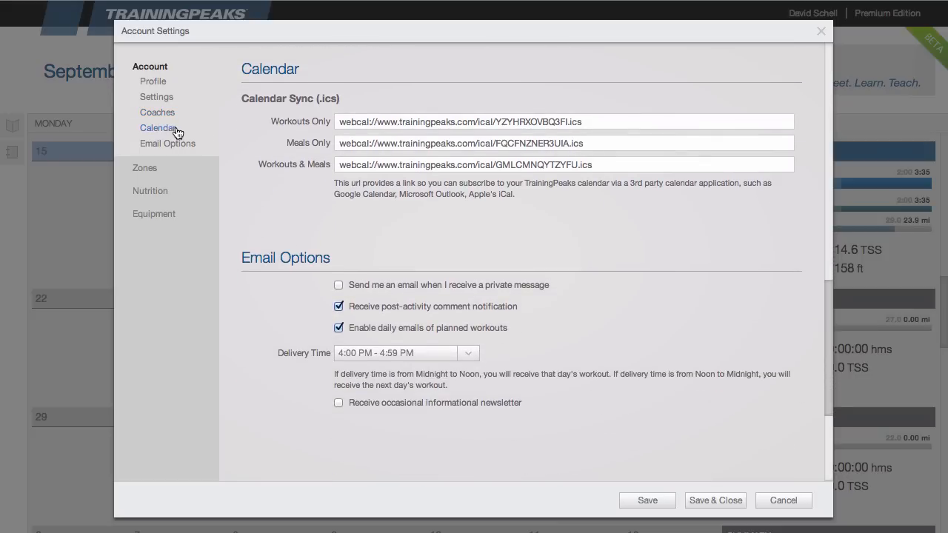
{"action": "mouse_move", "coordinate": [241, 112]}
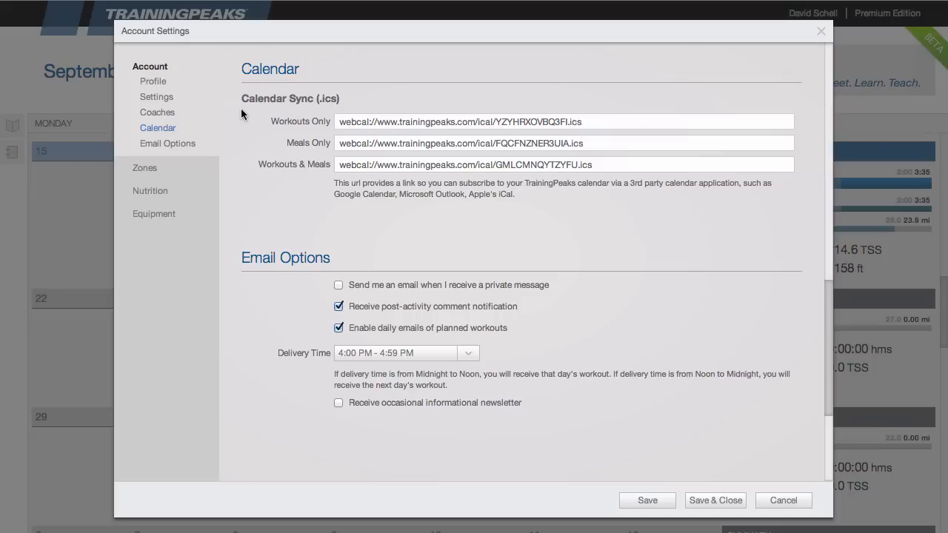
{"action": "mouse_move", "coordinate": [246, 157]}
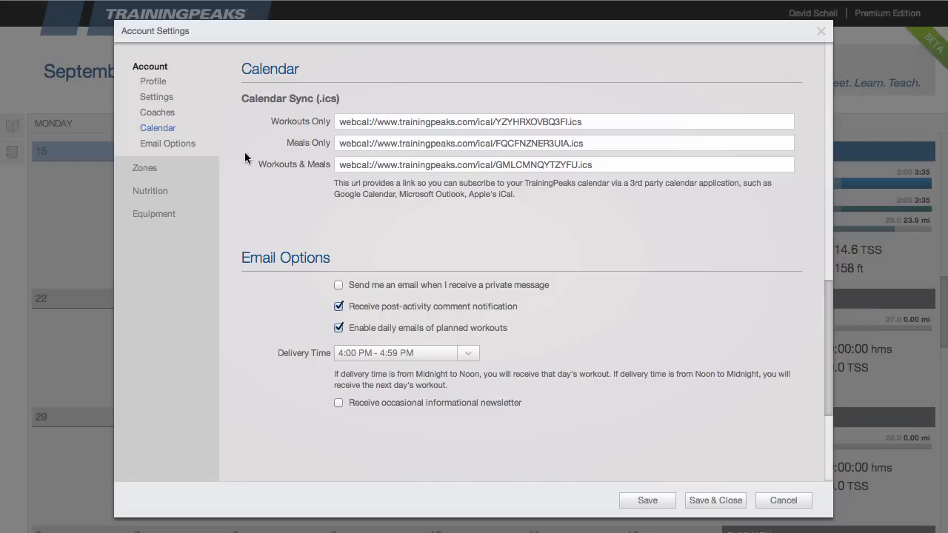
{"action": "left_click", "coordinate": [168, 142]}
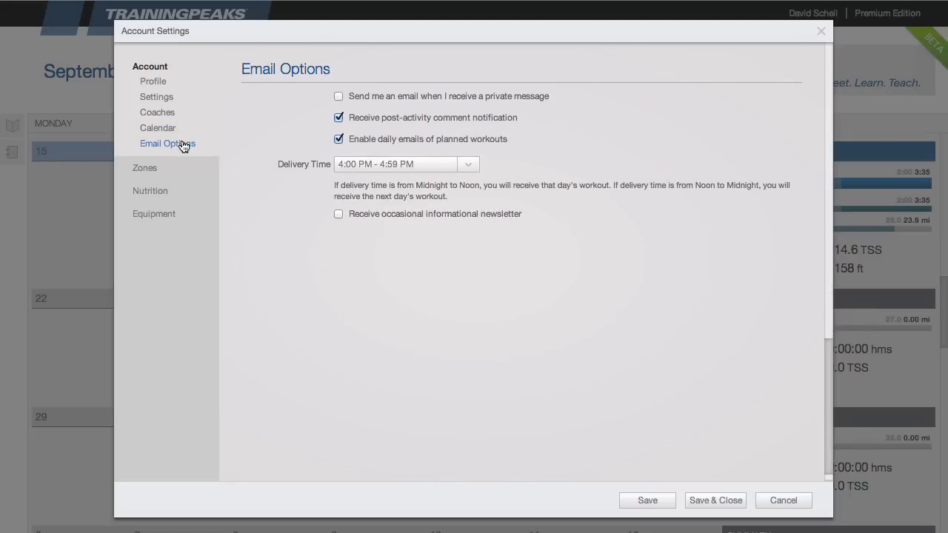
{"action": "mouse_move", "coordinate": [240, 119]}
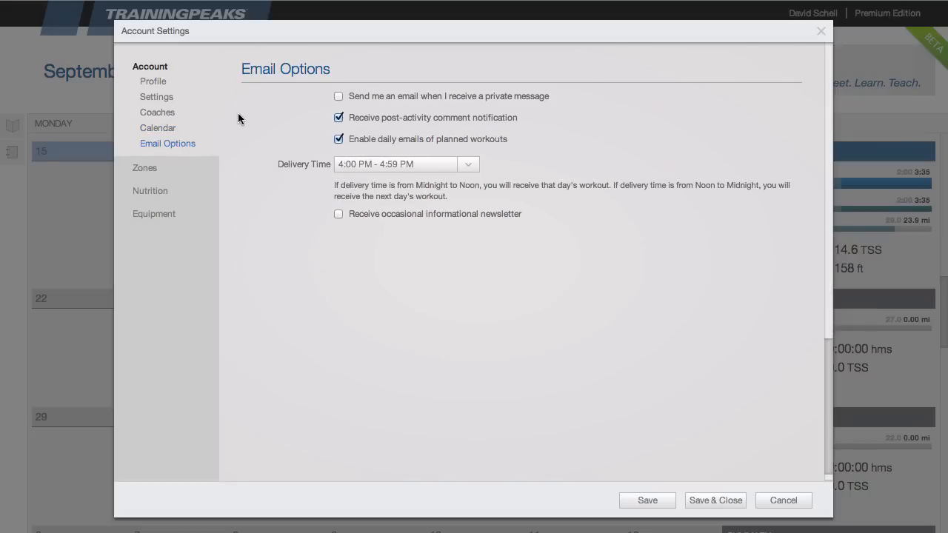
{"action": "mouse_move", "coordinate": [191, 161]}
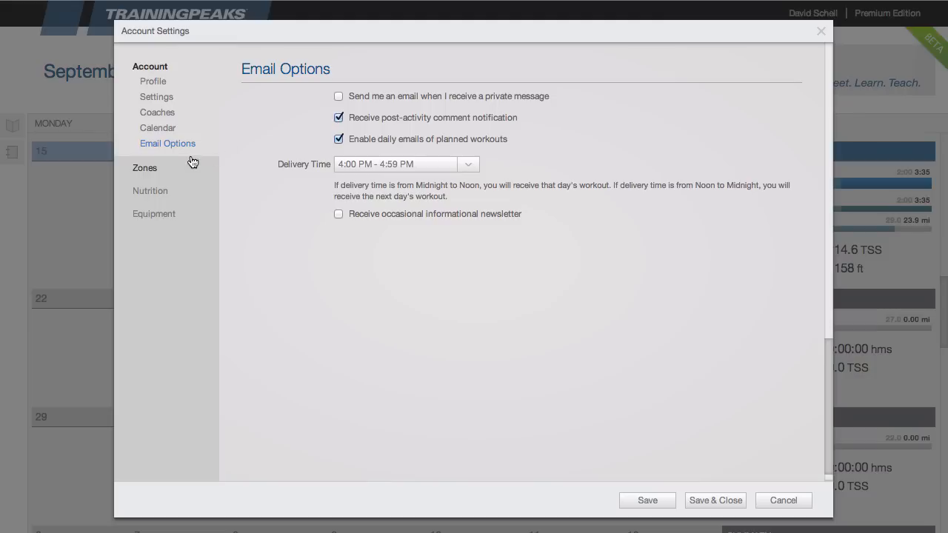
{"action": "left_click", "coordinate": [145, 168]}
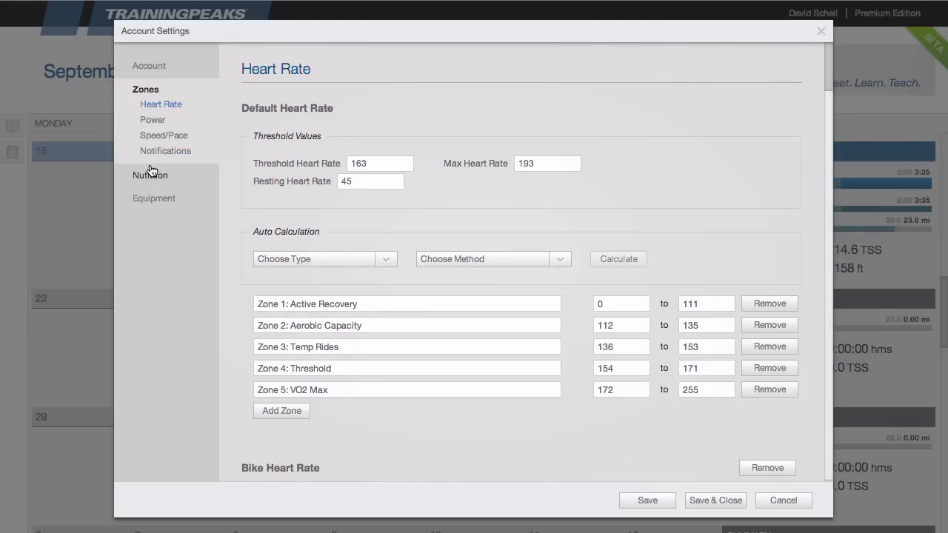
{"action": "mouse_move", "coordinate": [157, 161]}
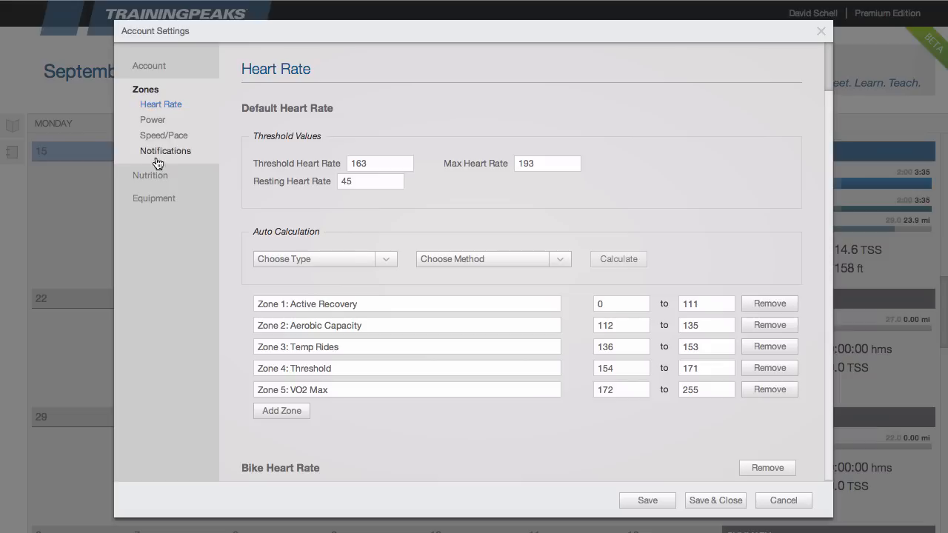
{"action": "mouse_move", "coordinate": [165, 132]}
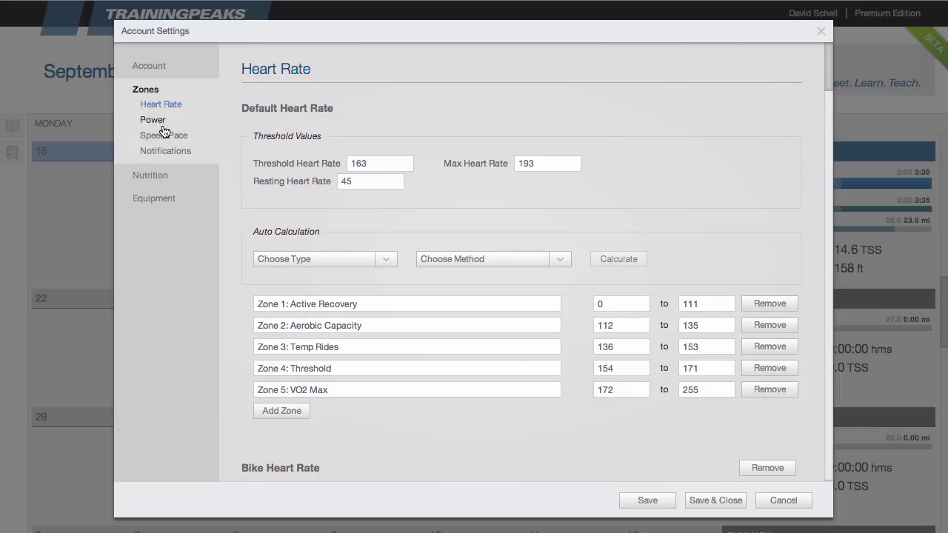
{"action": "mouse_move", "coordinate": [170, 135]}
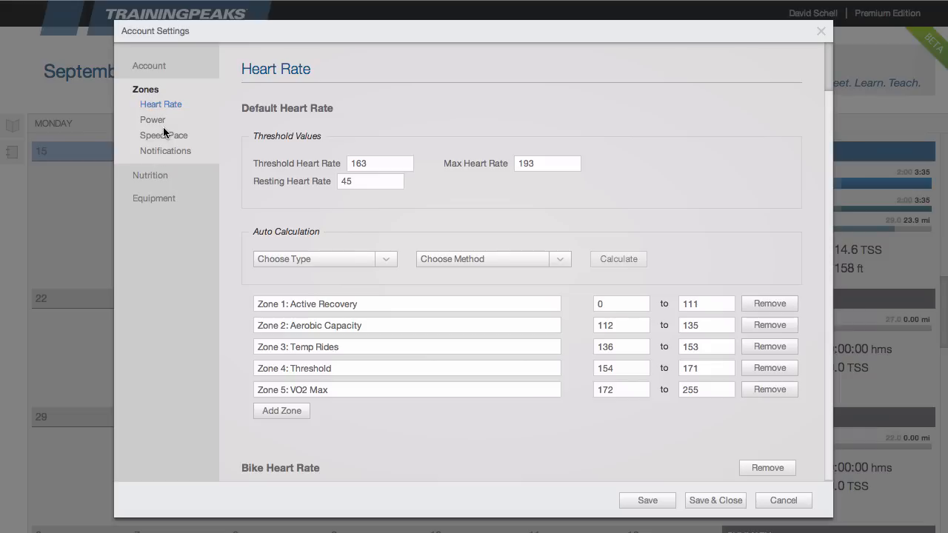
{"action": "mouse_move", "coordinate": [237, 104]}
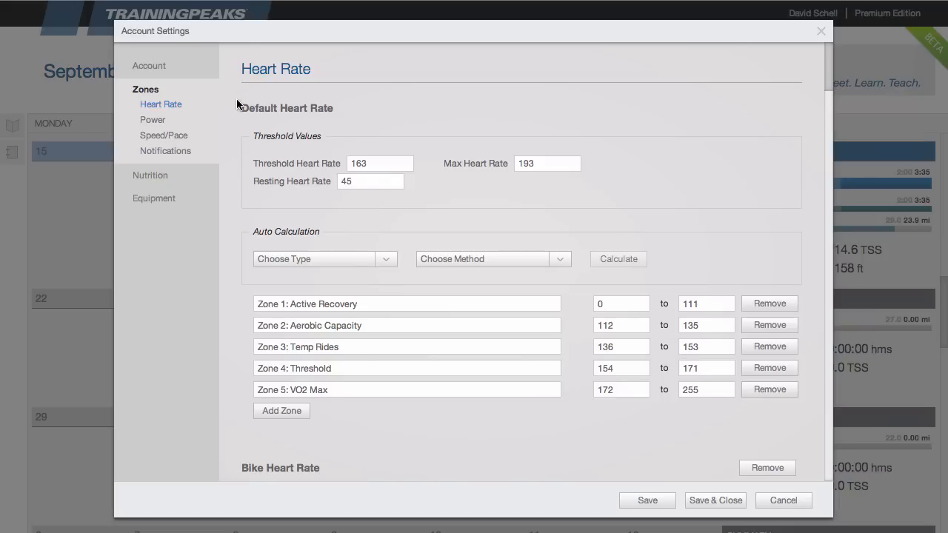
{"action": "mouse_move", "coordinate": [260, 104]}
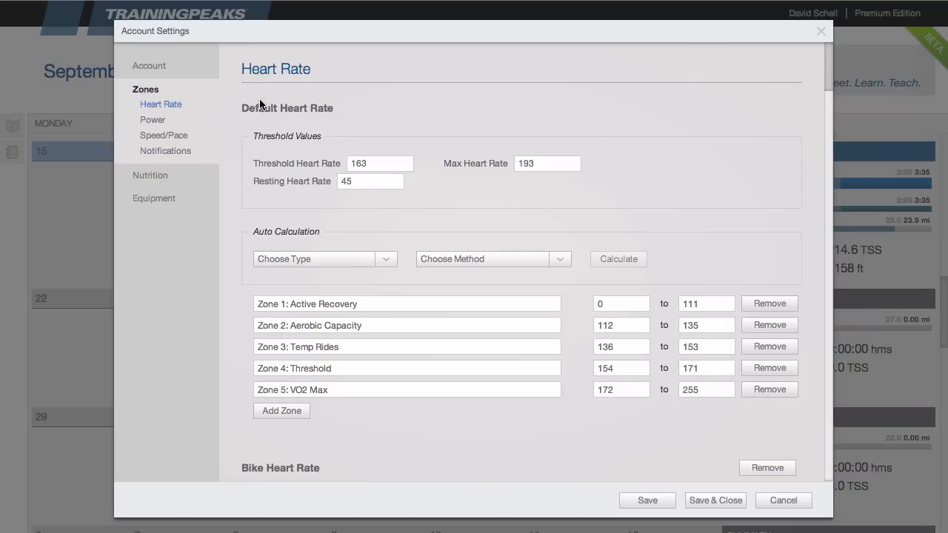
{"action": "mouse_move", "coordinate": [240, 112]}
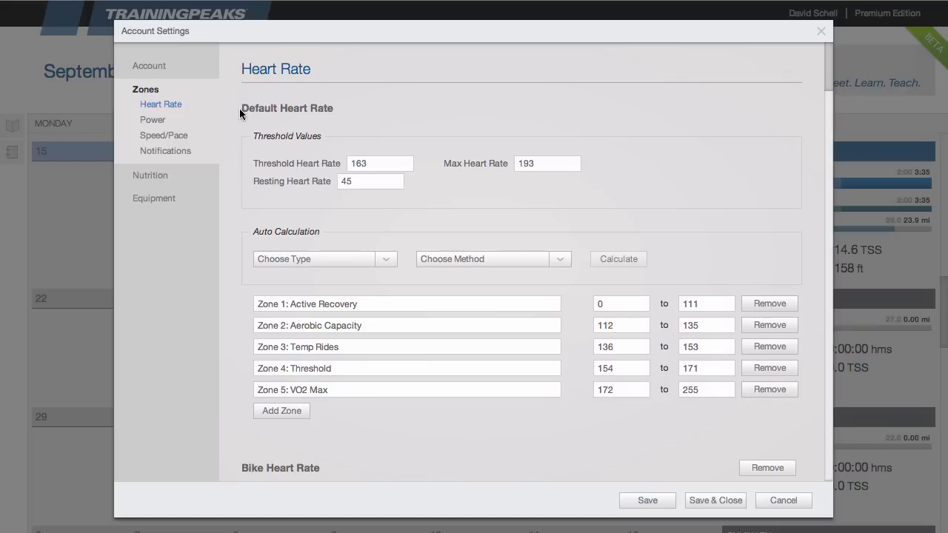
{"action": "mouse_move", "coordinate": [259, 106]}
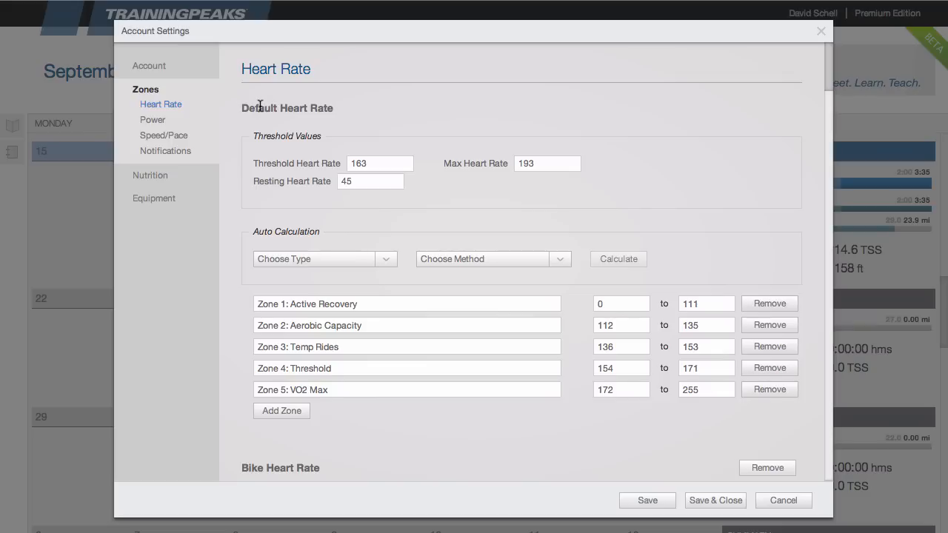
{"action": "mouse_move", "coordinate": [270, 107]}
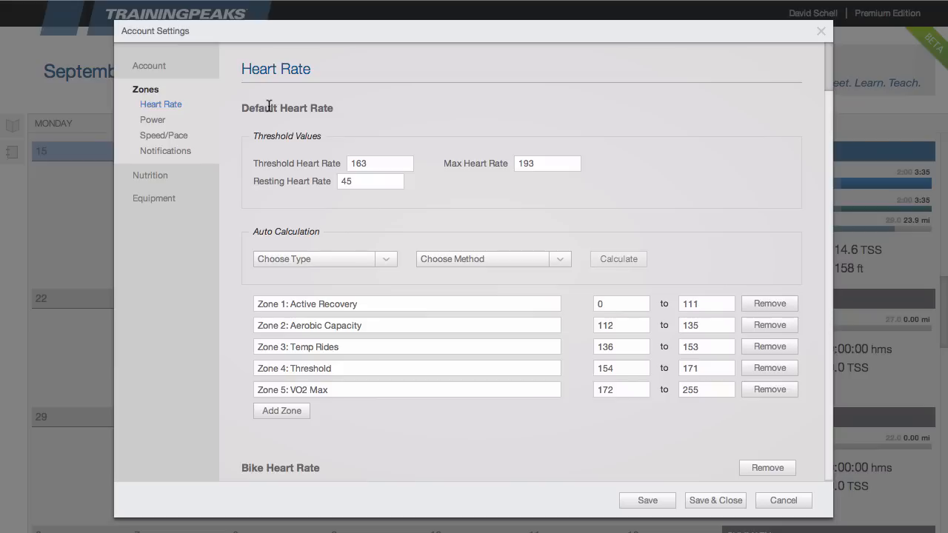
{"action": "mouse_move", "coordinate": [275, 107]}
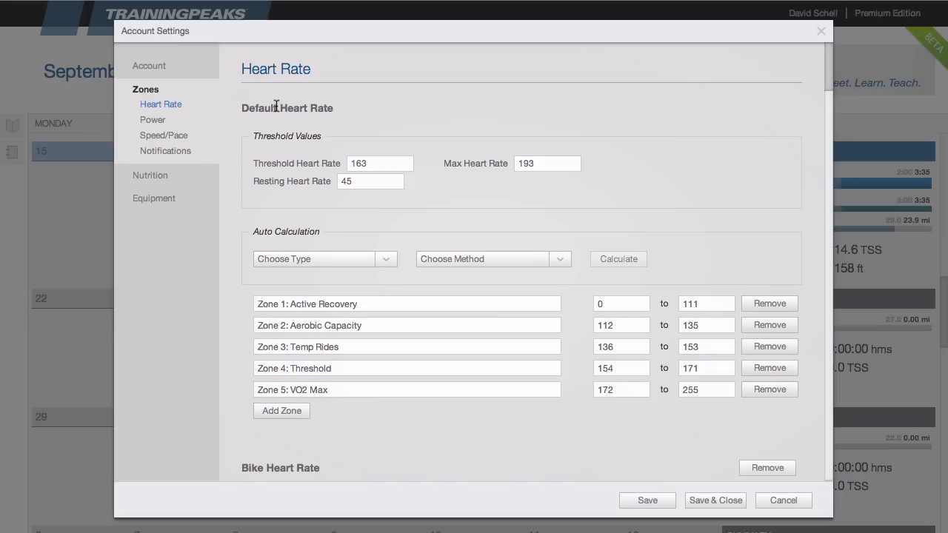
{"action": "mouse_move", "coordinate": [286, 106]}
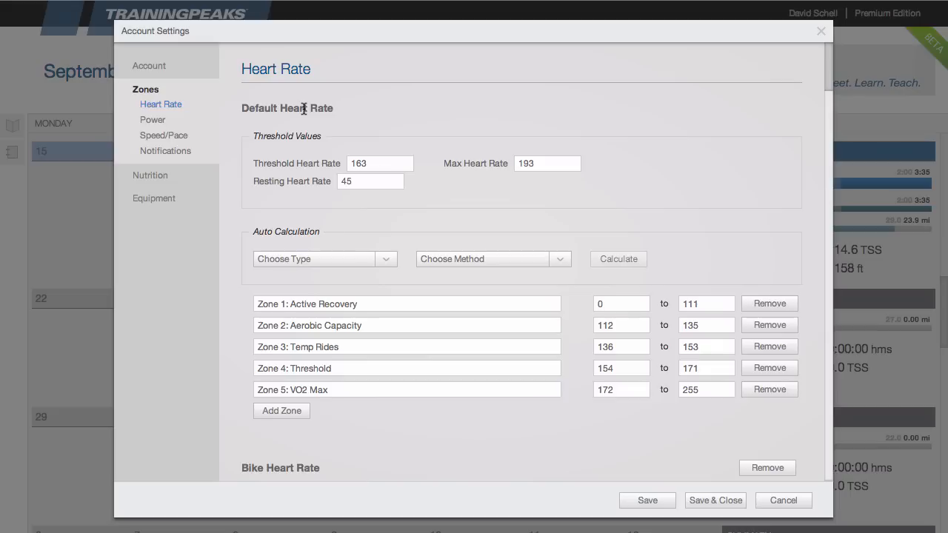
{"action": "mouse_move", "coordinate": [336, 116]}
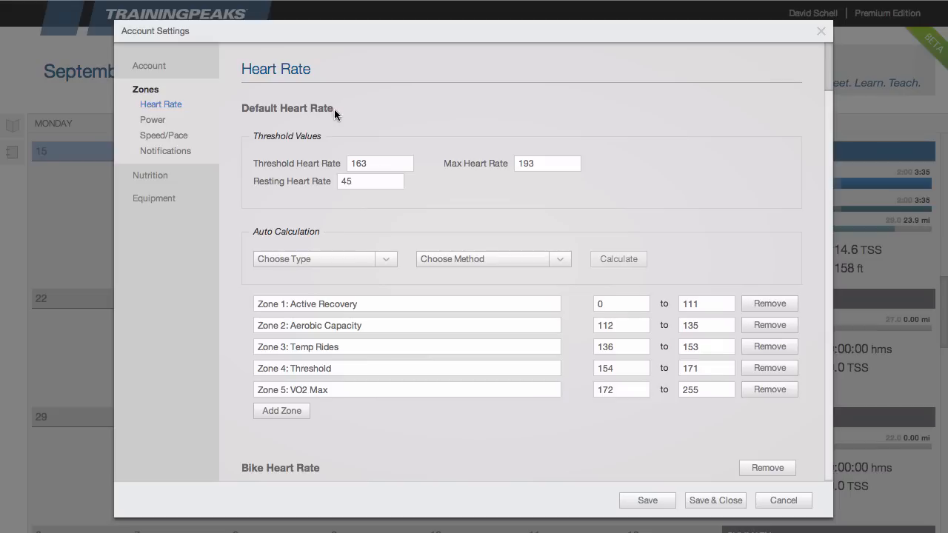
{"action": "mouse_move", "coordinate": [350, 110]}
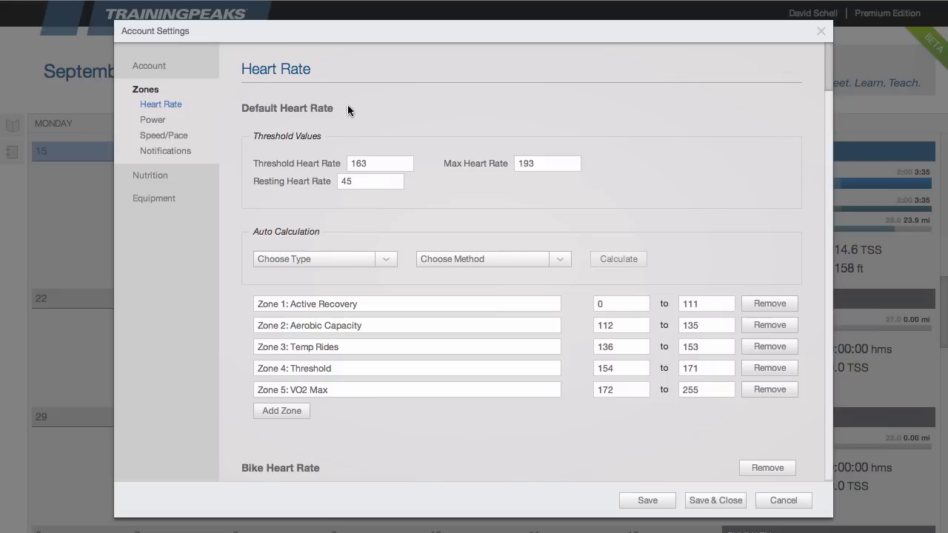
{"action": "mouse_move", "coordinate": [356, 109]}
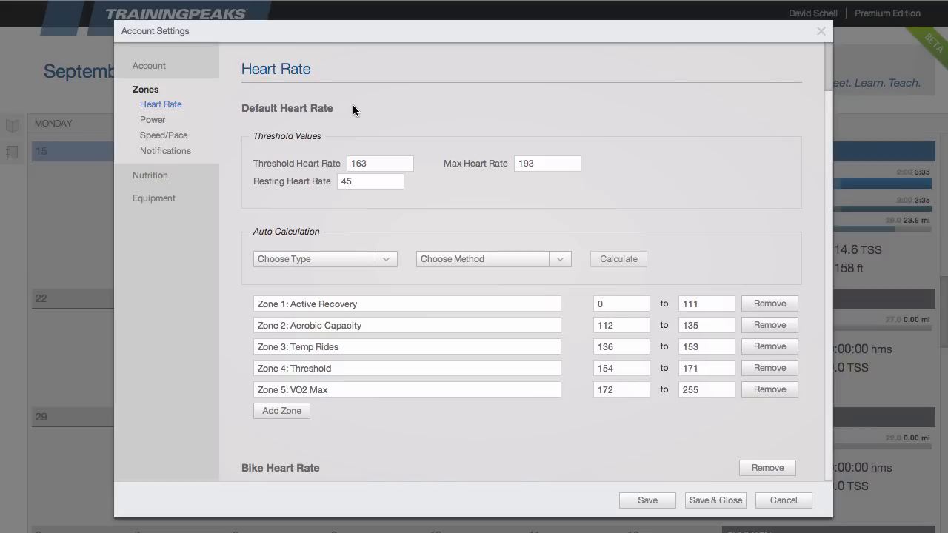
{"action": "mouse_move", "coordinate": [379, 111]}
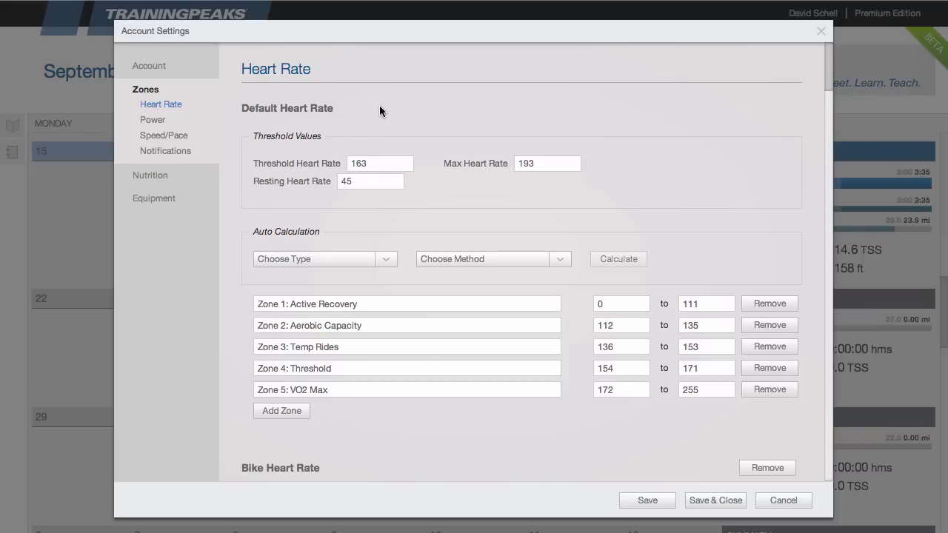
{"action": "mouse_move", "coordinate": [373, 114]}
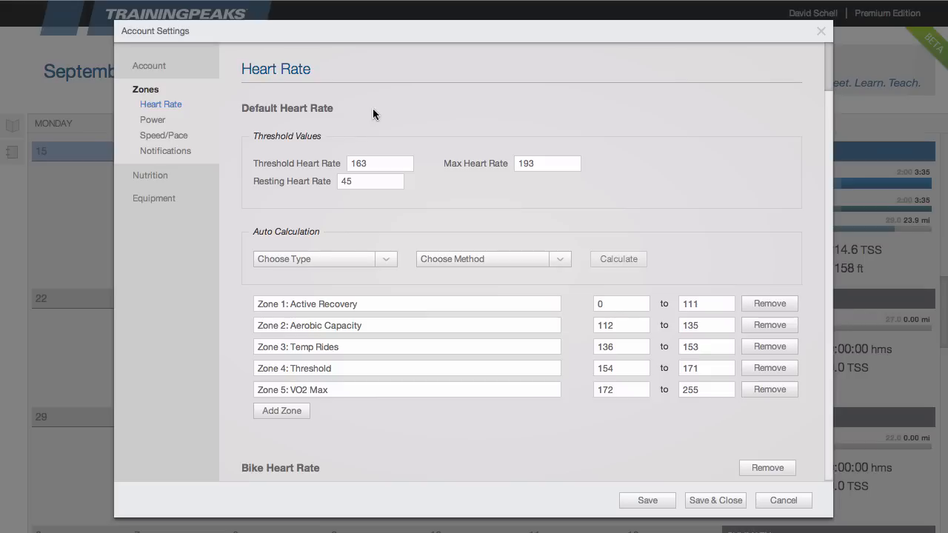
{"action": "mouse_move", "coordinate": [771, 154]}
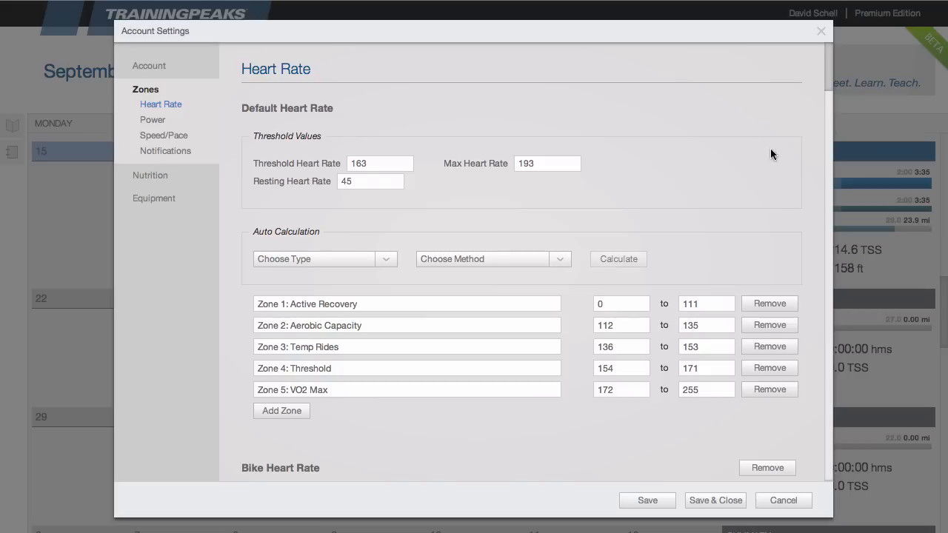
Set bike threshold heart rate 170 with Lactate Threshold and Joe Friel for Cycling (7) zones
{"action": "scroll", "scroll_direction": "down", "scroll_amount": 3}
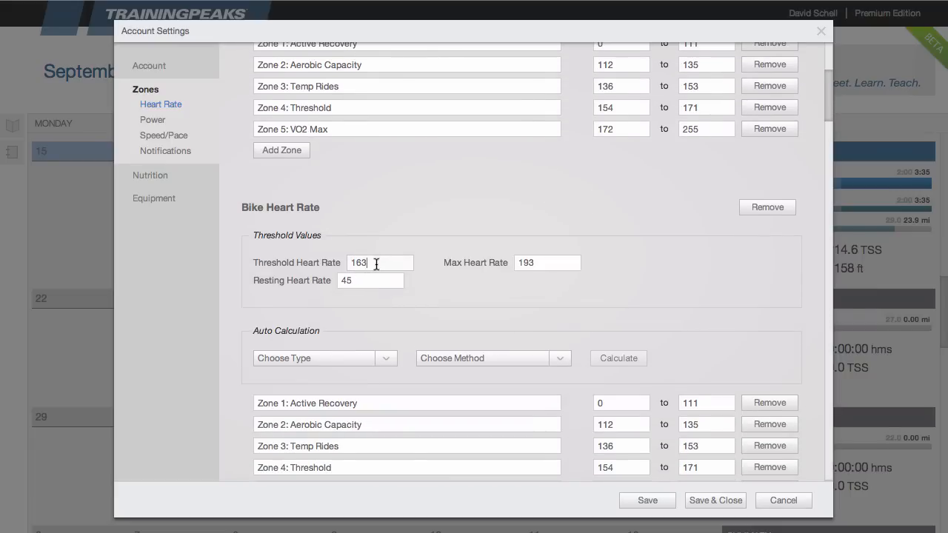
{"action": "type", "text": "1"}
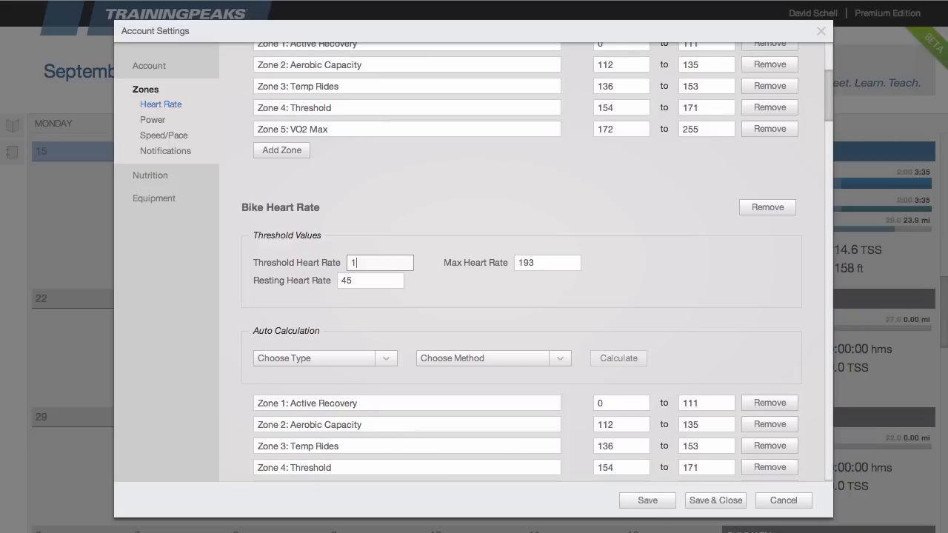
{"action": "type", "text": "70"}
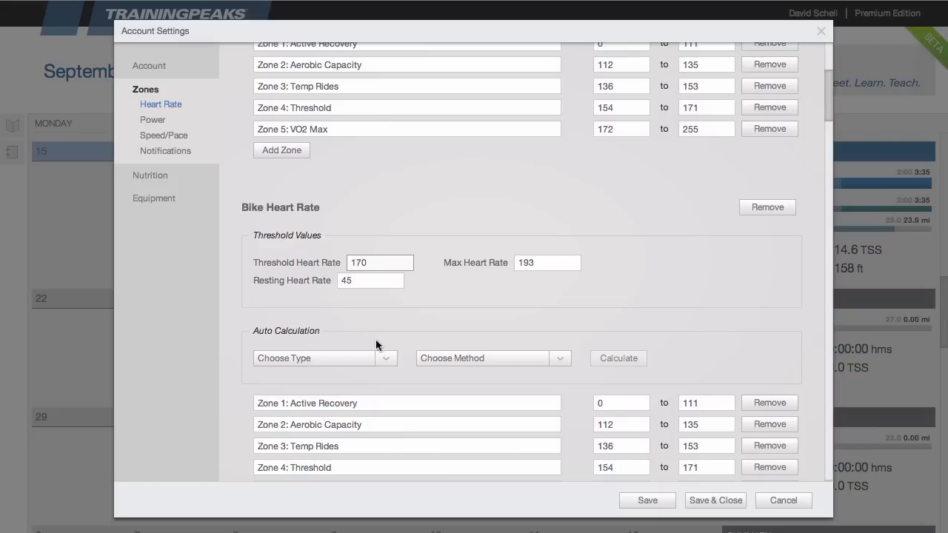
{"action": "left_click", "coordinate": [325, 357]}
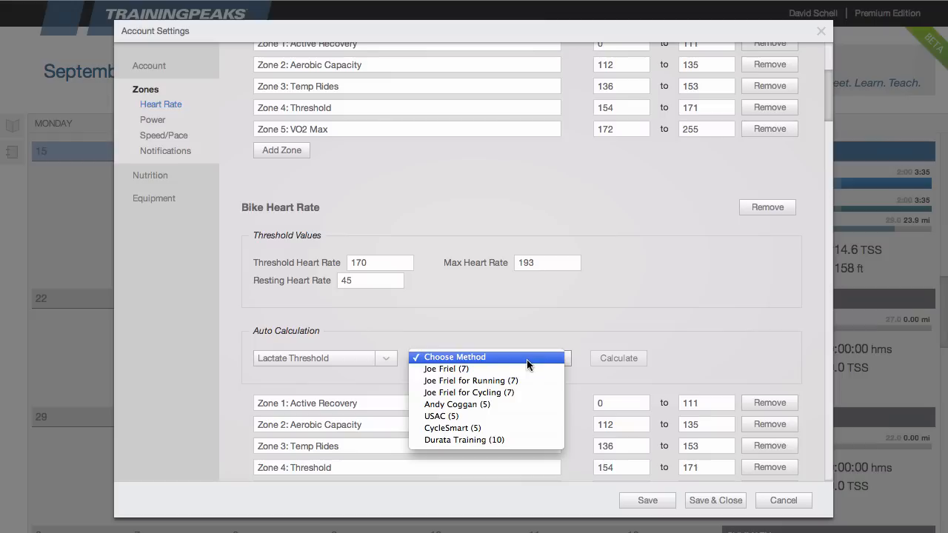
{"action": "left_click", "coordinate": [469, 392]}
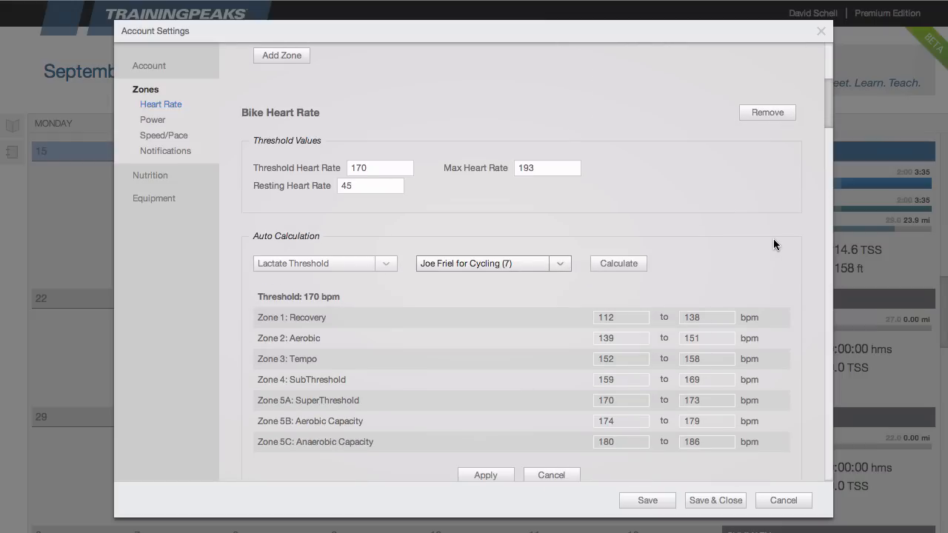
{"action": "mouse_move", "coordinate": [783, 228]}
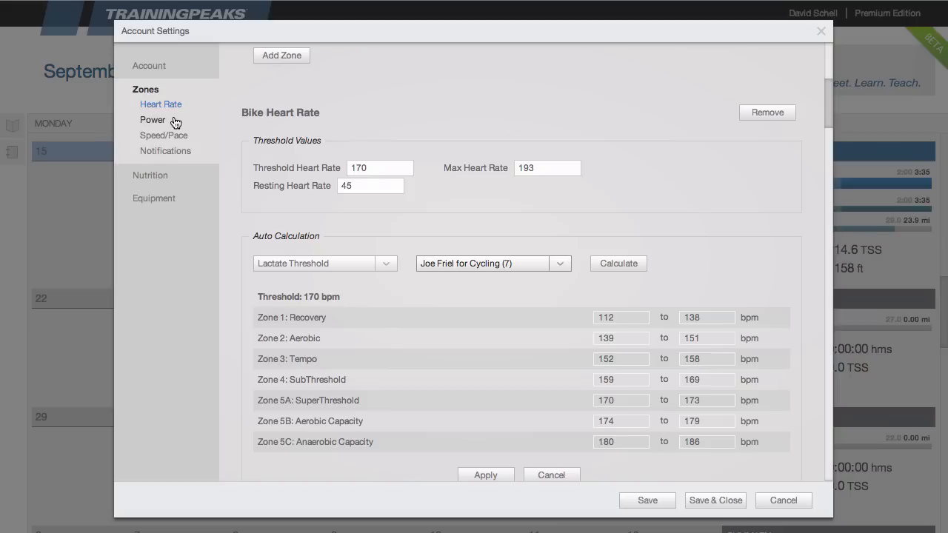
Show the Power zones, then the Speed/Pace zone settings
{"action": "left_click", "coordinate": [153, 120]}
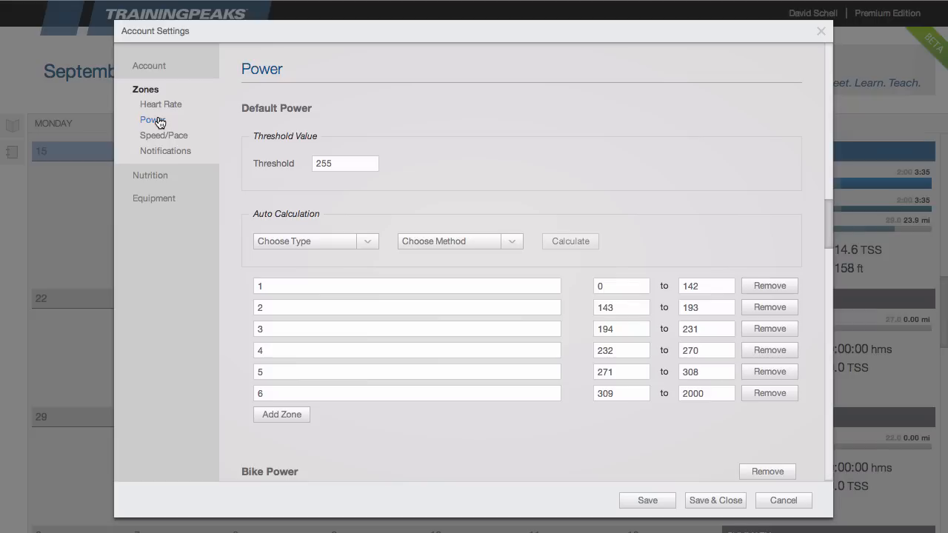
{"action": "mouse_move", "coordinate": [207, 121]}
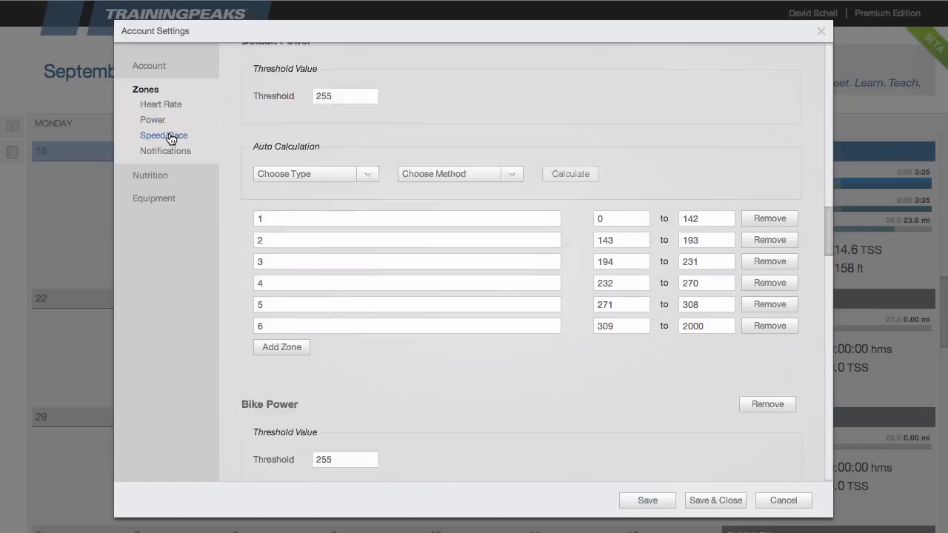
{"action": "left_click", "coordinate": [163, 135]}
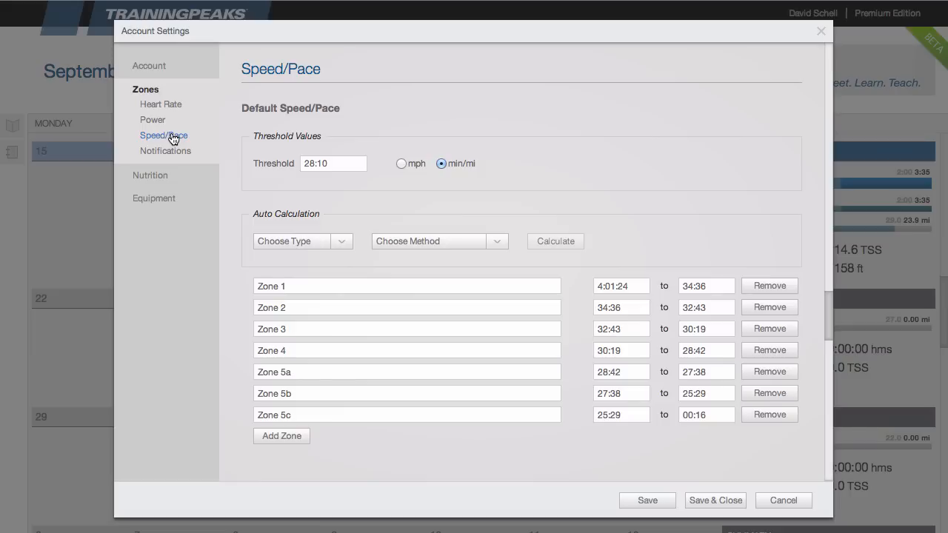